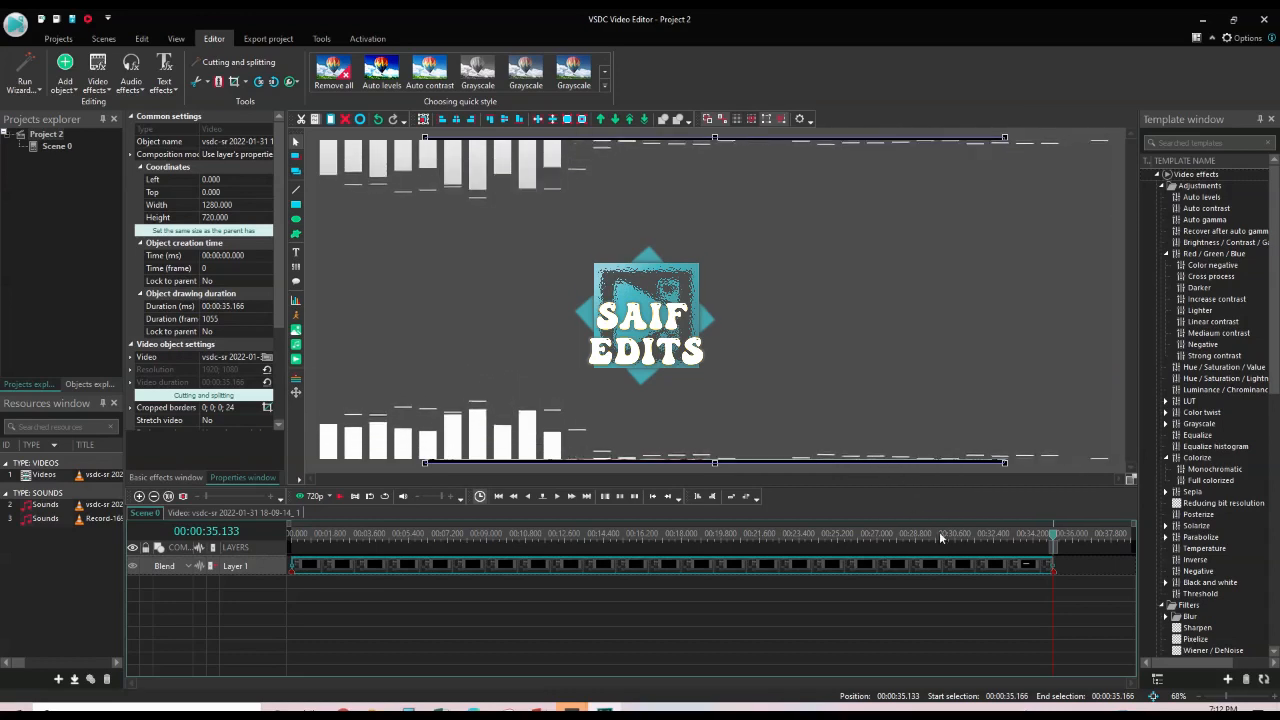
mouse_move(900, 570)
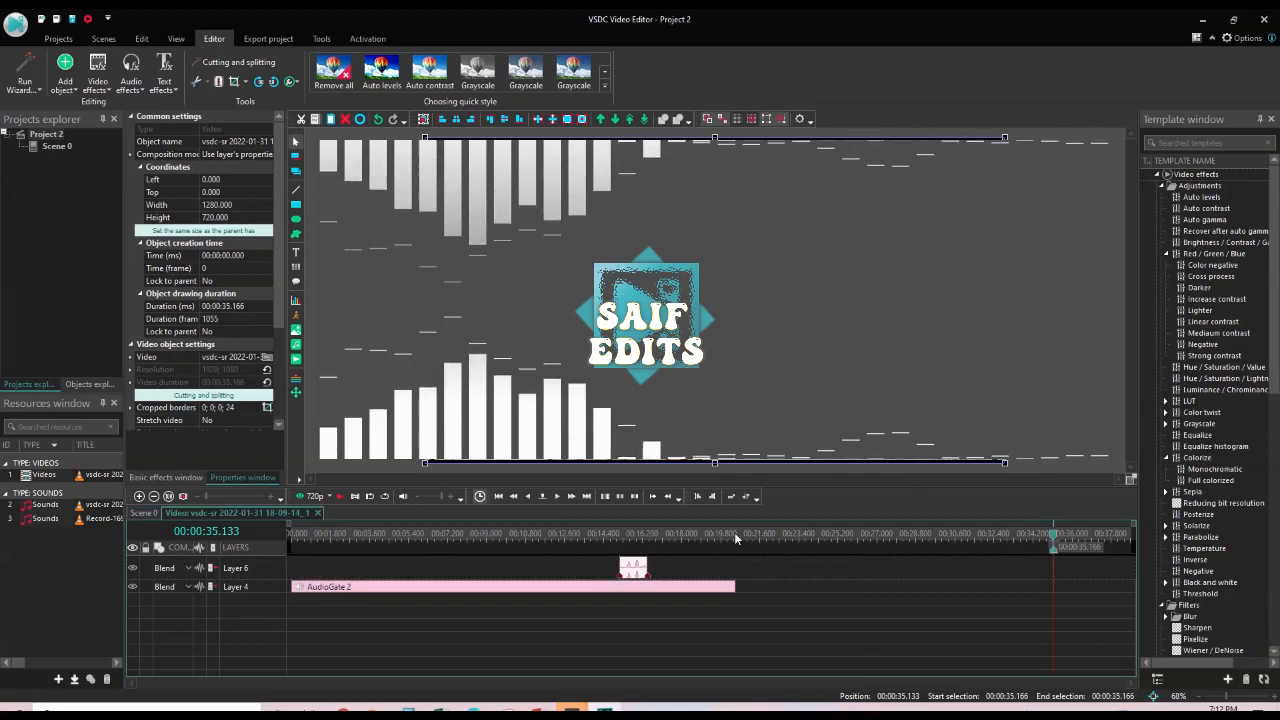
- Add a second Audio Gate filter (AudioGate 4) on a new Layer 6 and review its gate settings
left_click(738, 540)
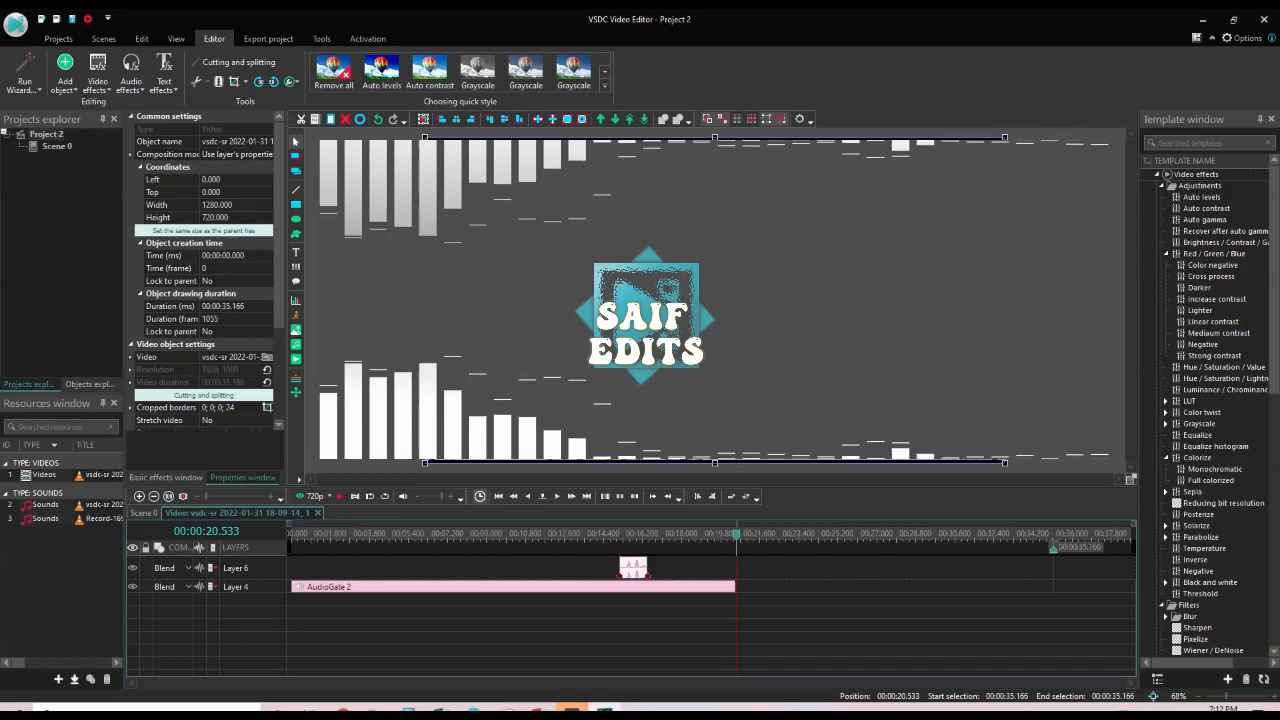
mouse_move(130, 76)
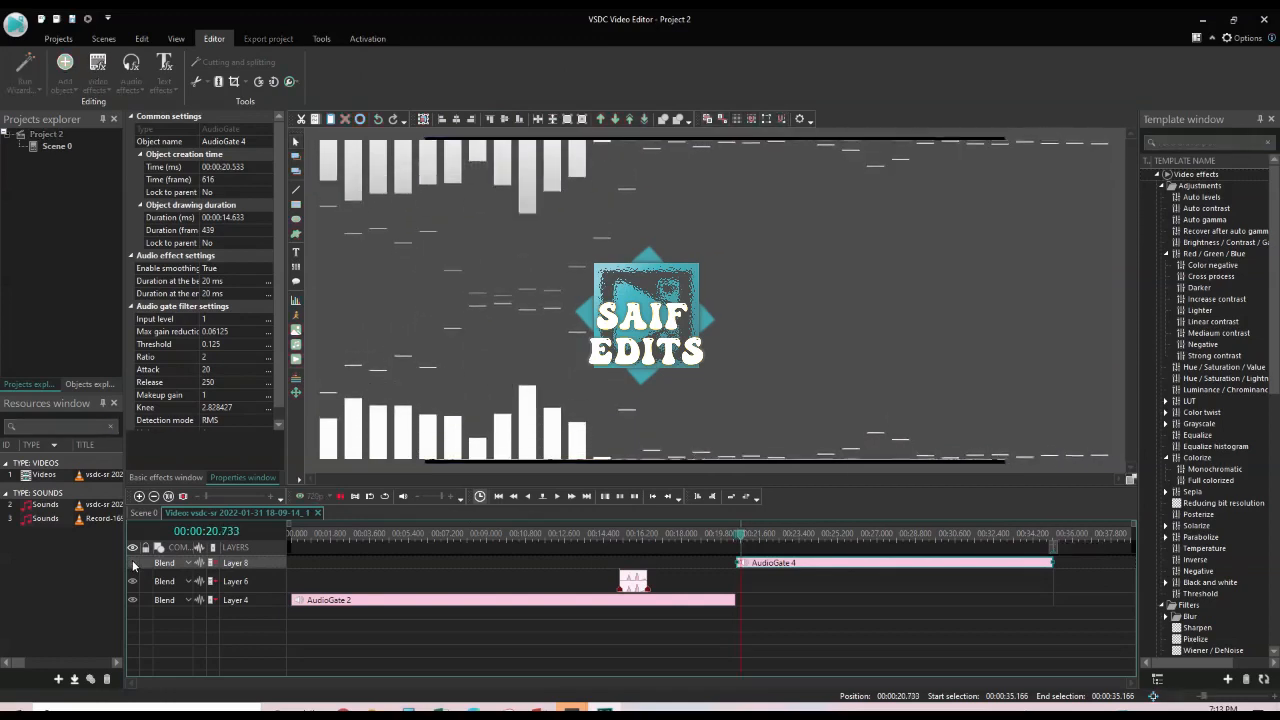
left_click(544, 496)
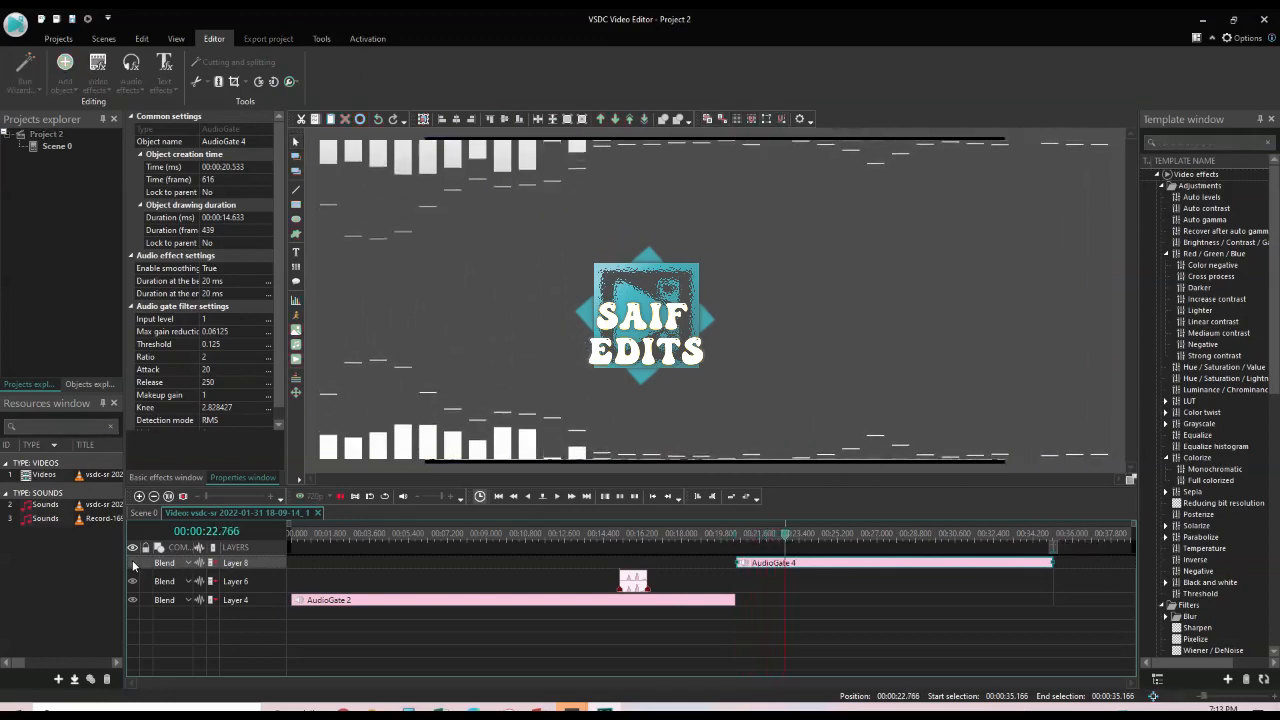
left_click(556, 496)
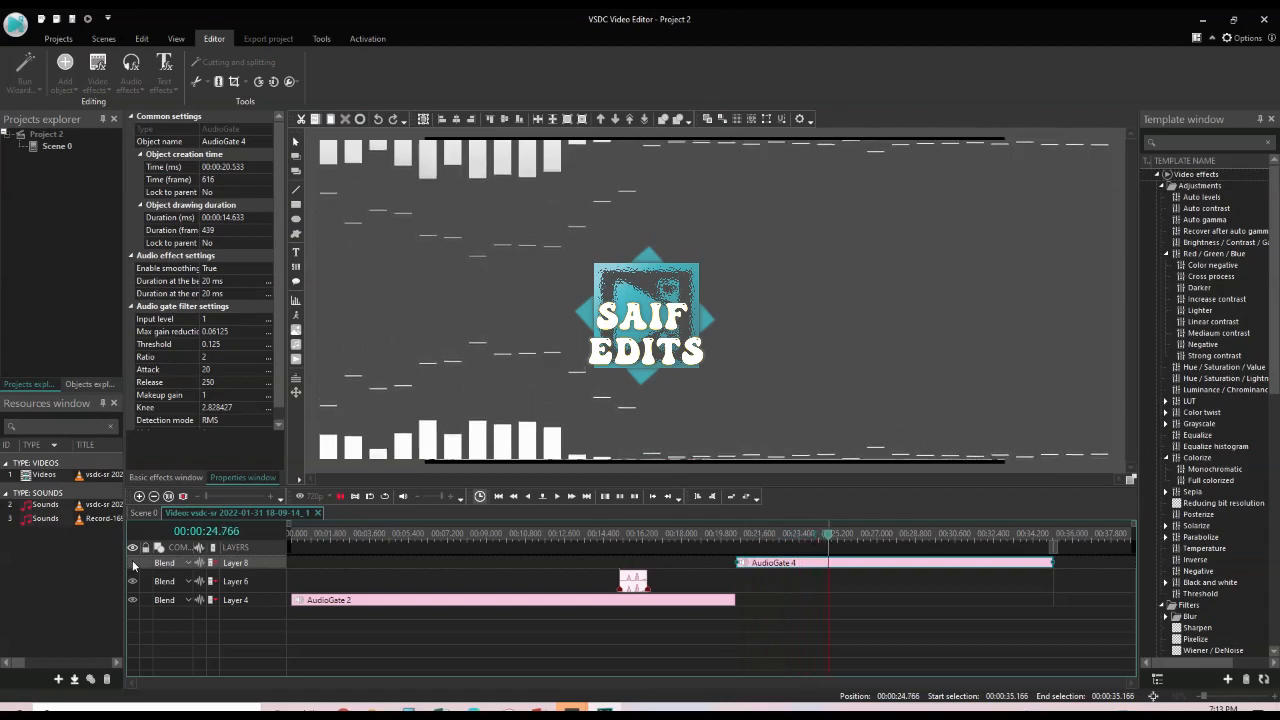